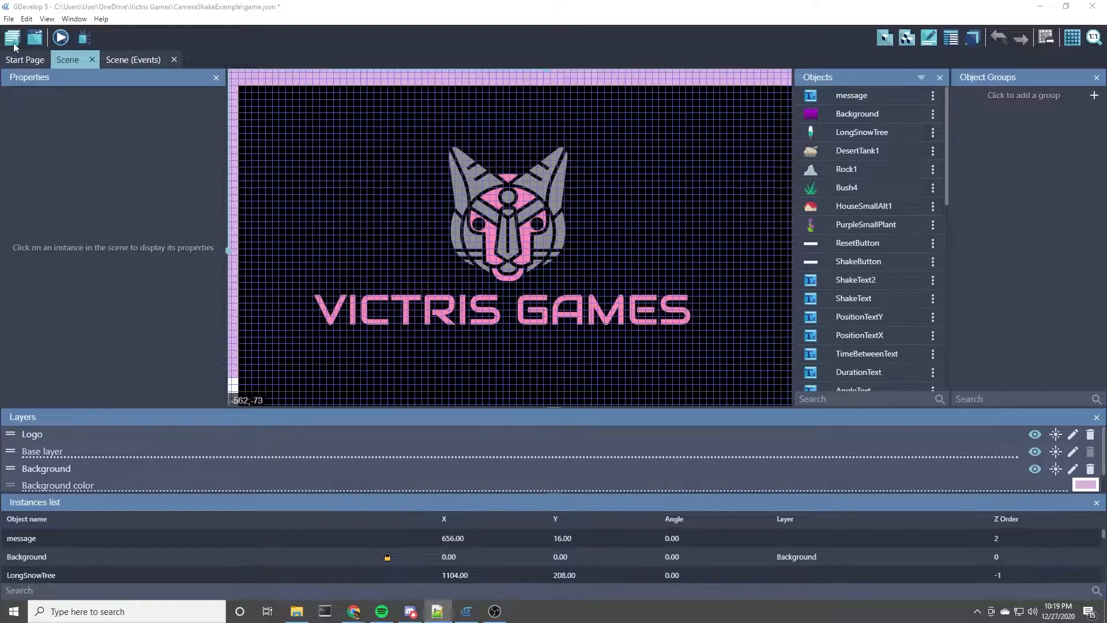
- Launch a running preview of the Camera Shake Example scene
click(58, 37)
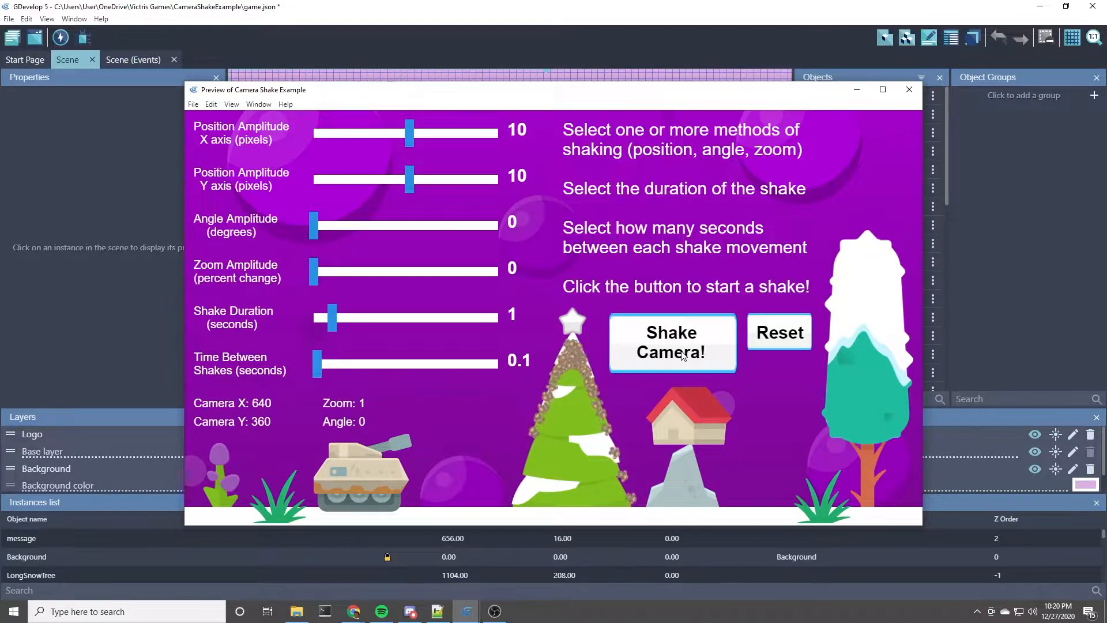
- Shake the camera, then test horizontal-only shakes with Y amplitude 0 and X raised to 20
click(671, 342)
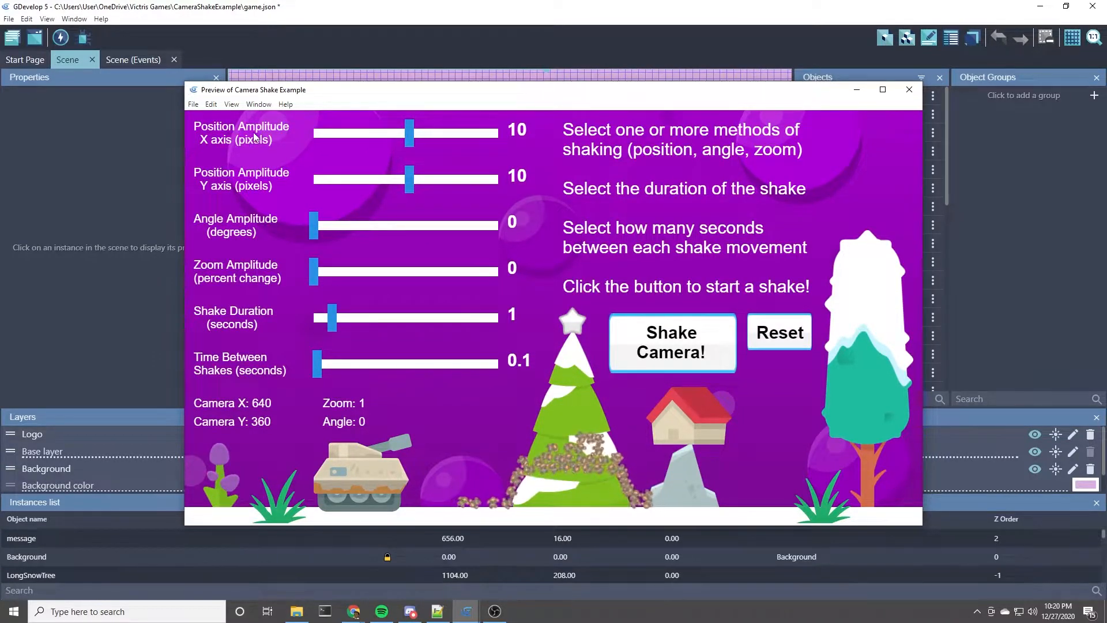
mouse_move(203, 197)
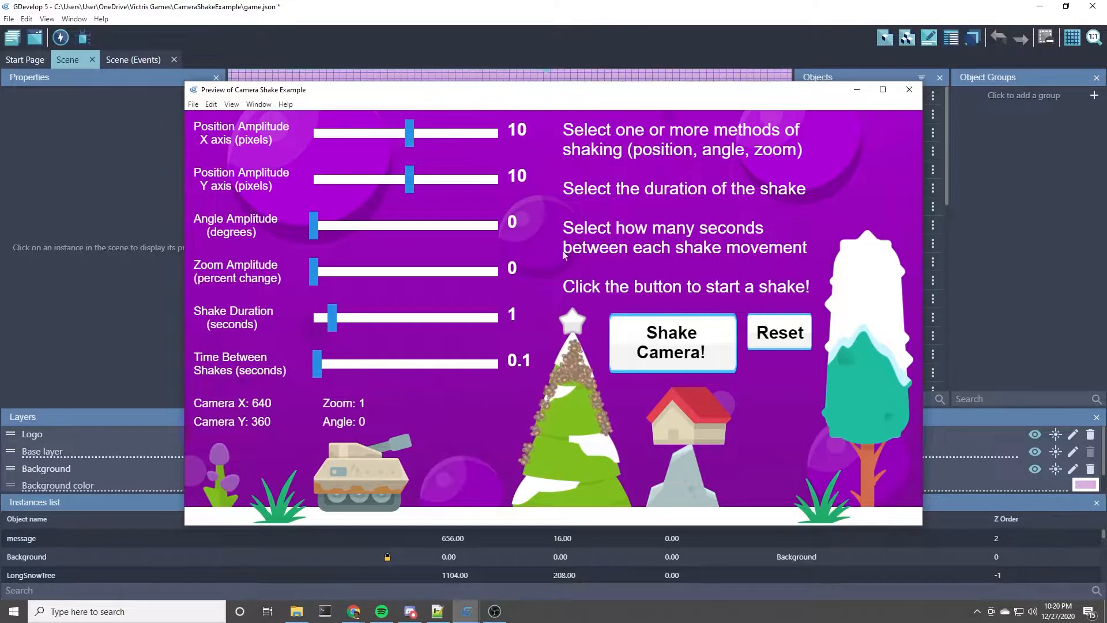
drag(409, 179, 313, 178)
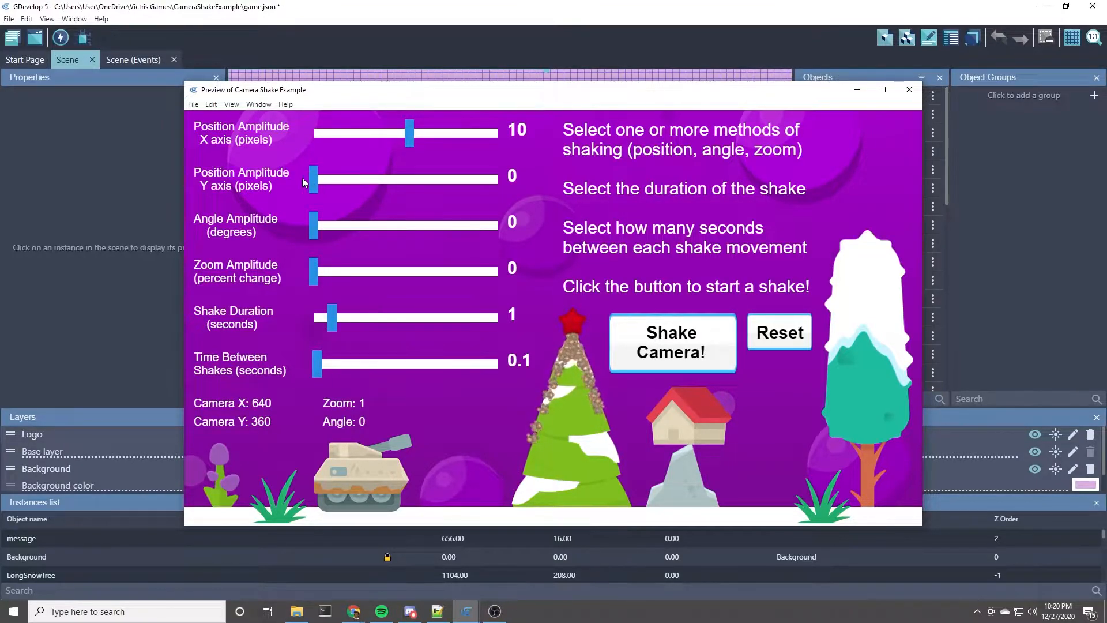
mouse_move(436, 299)
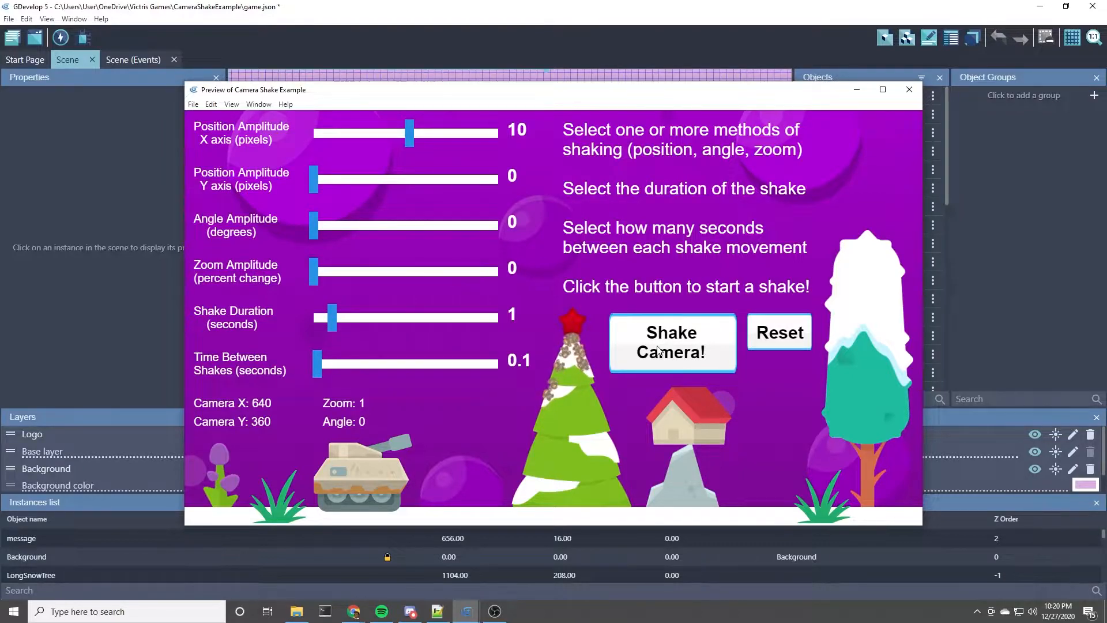
click(671, 342)
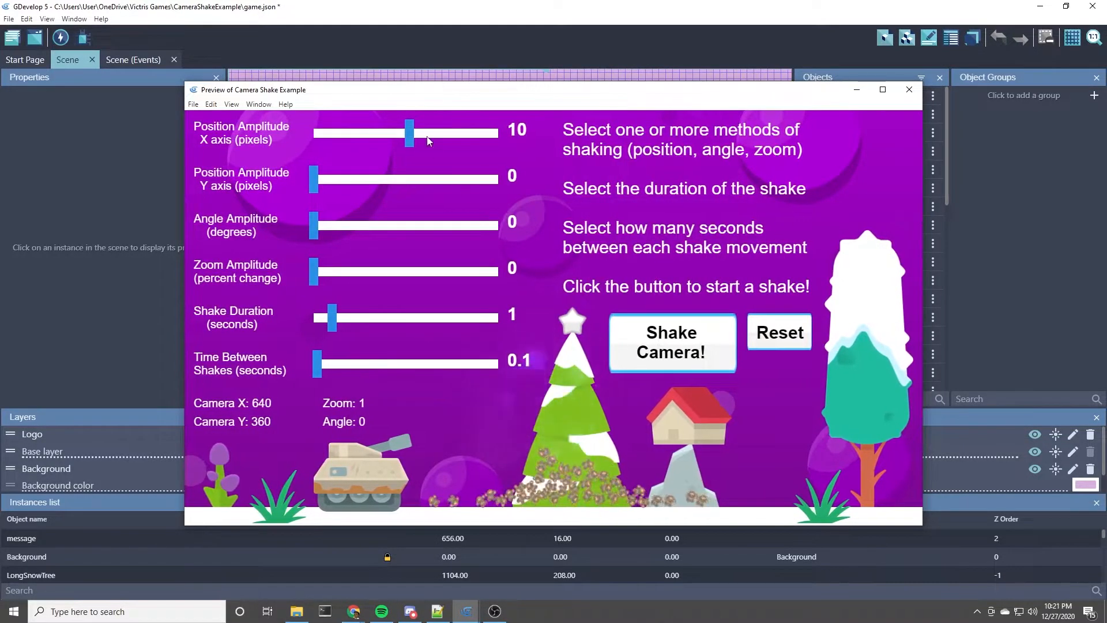
drag(410, 132, 498, 133)
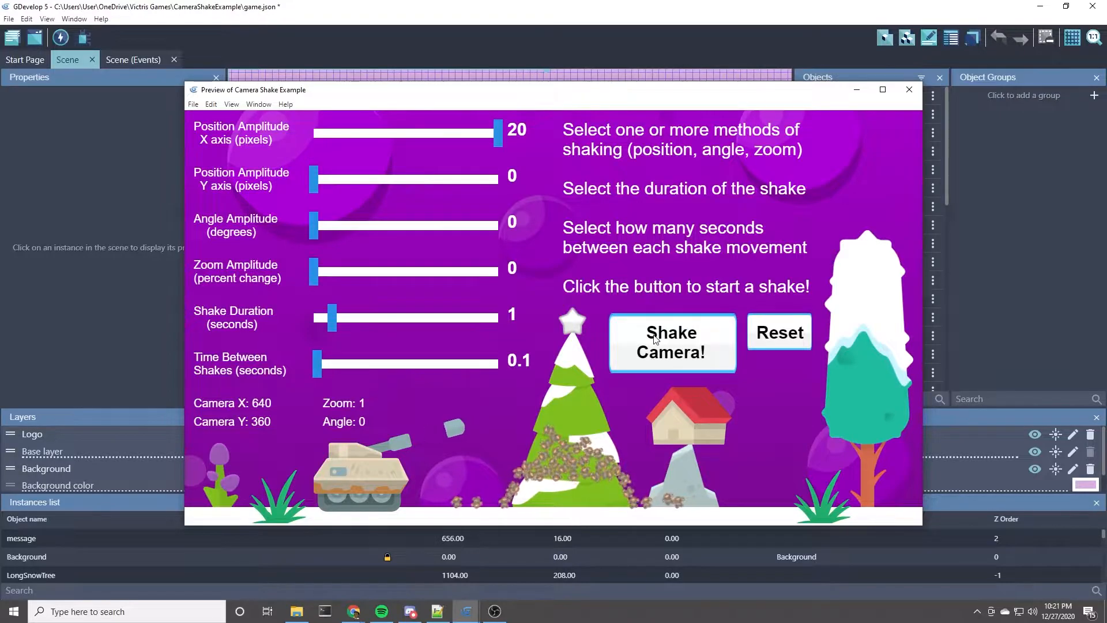
click(671, 342)
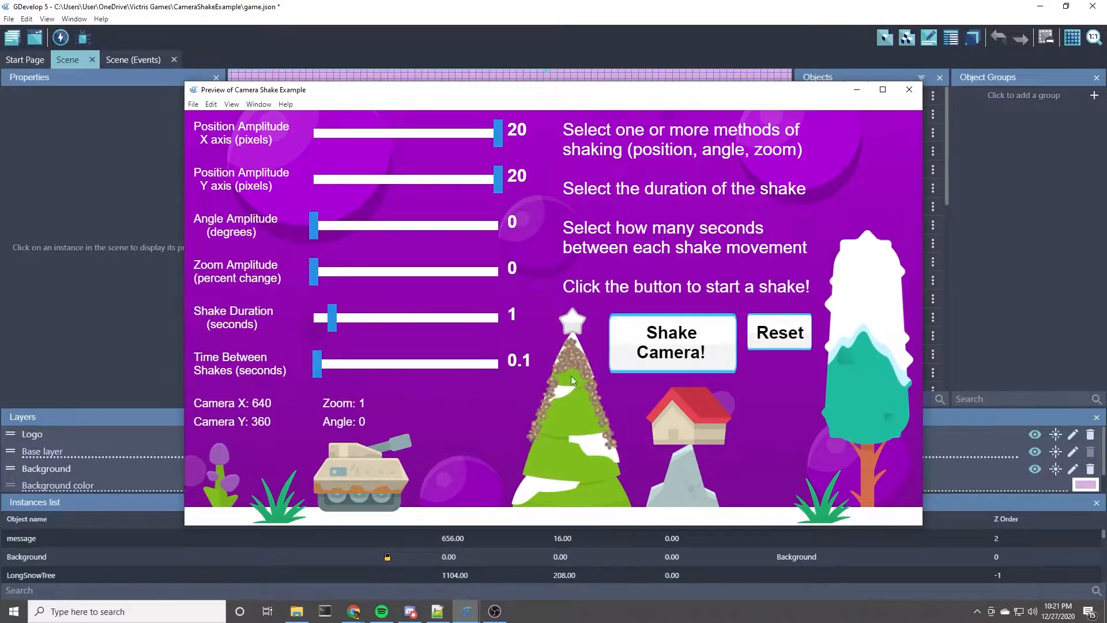
- Fire repeated camera shakes on both axes, ending with 10-pixel X and no vertical shake
click(671, 343)
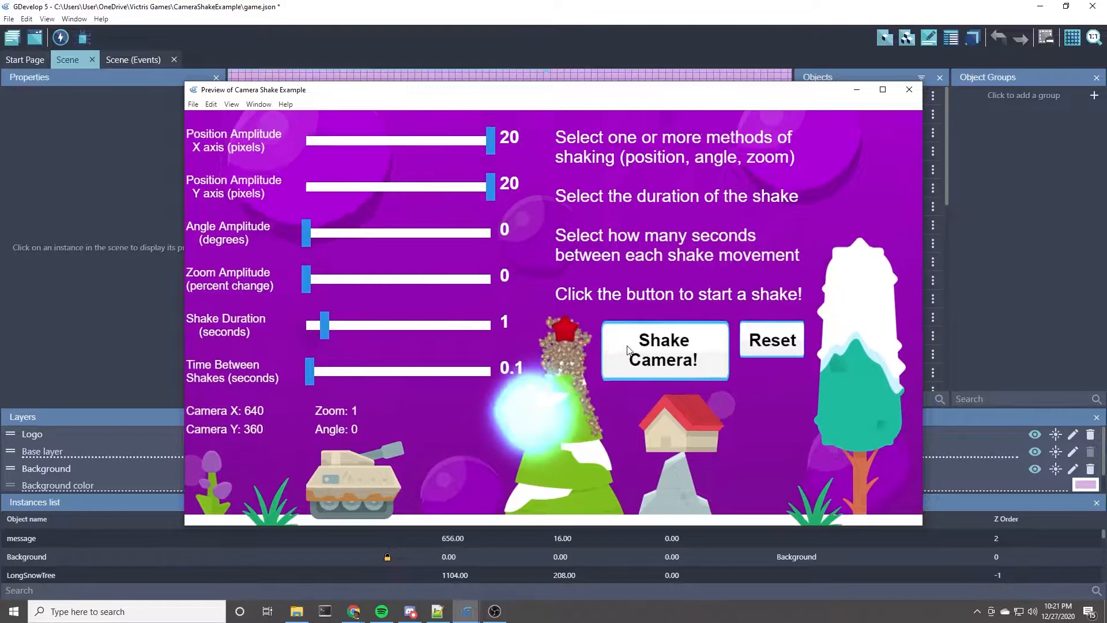
click(663, 349)
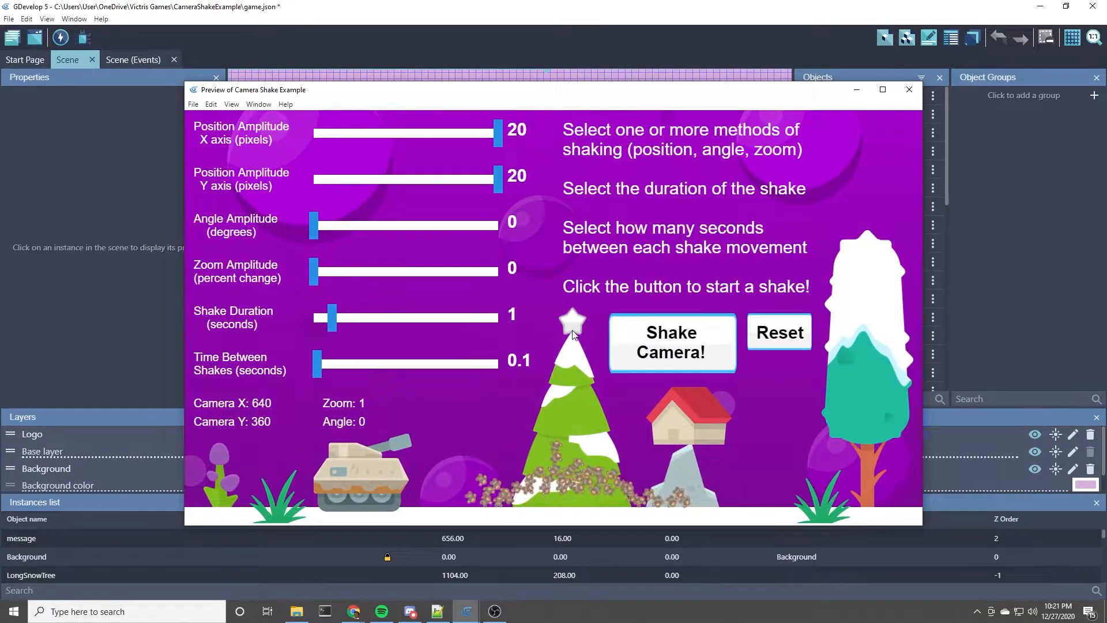
mouse_move(579, 355)
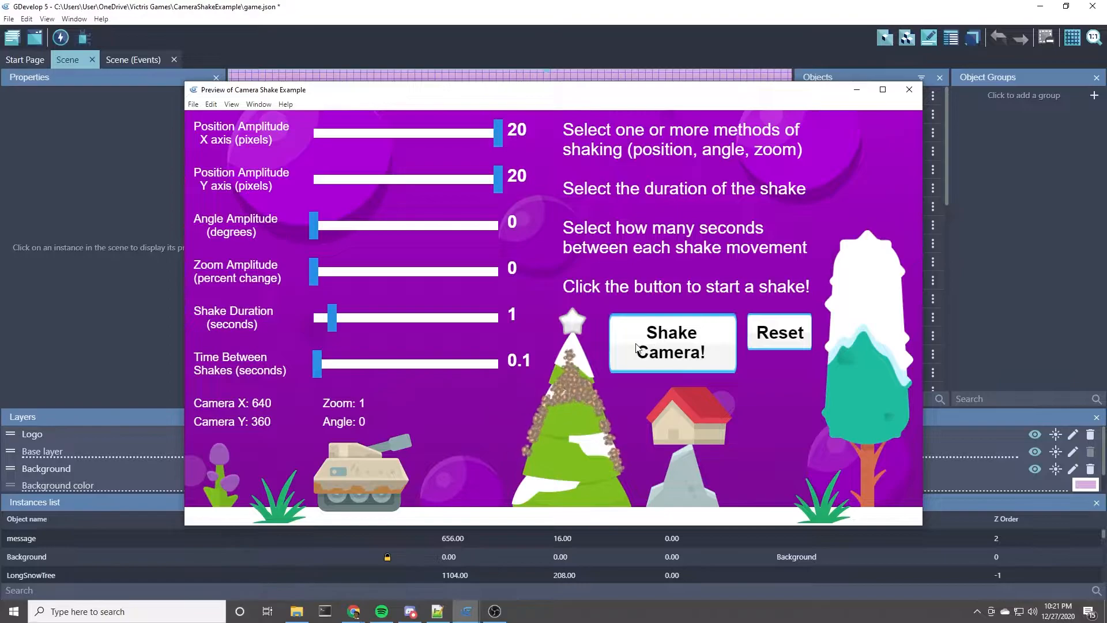
click(670, 342)
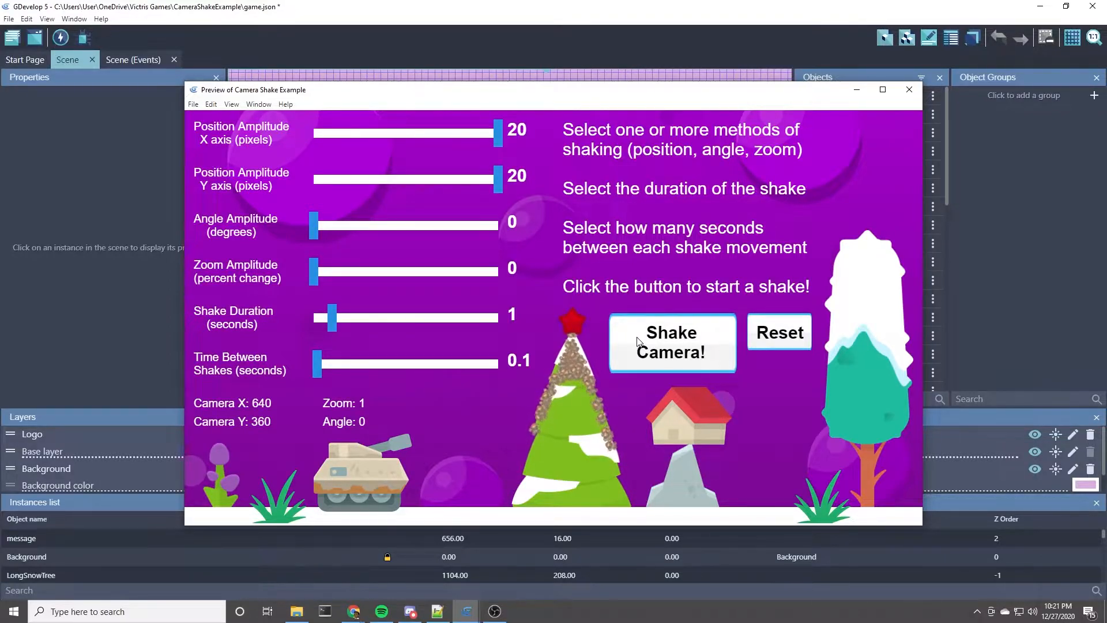
click(671, 342)
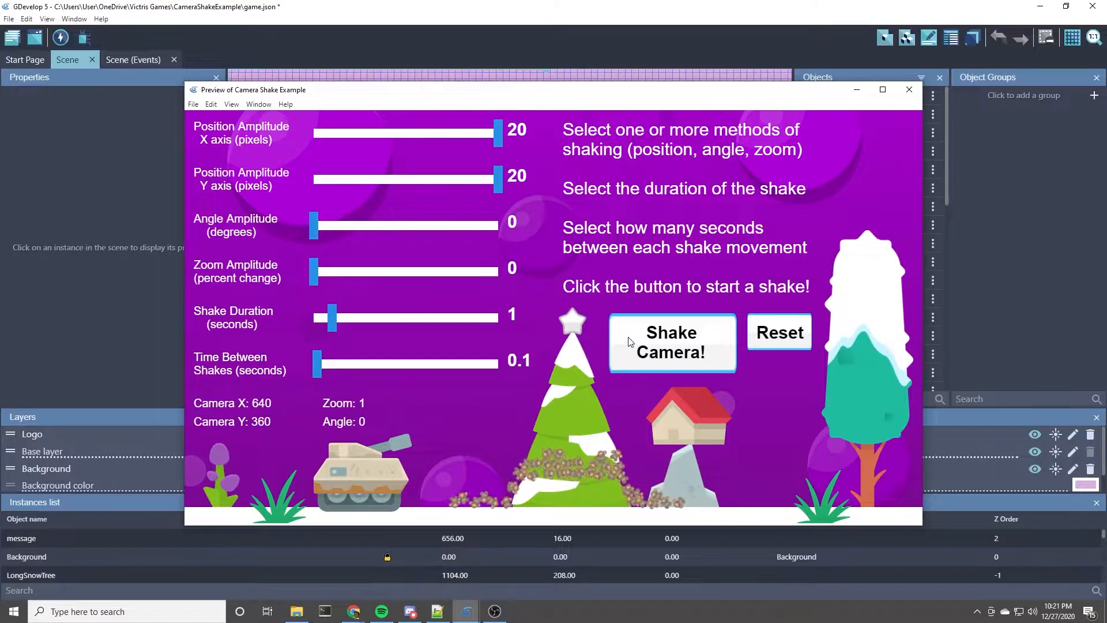
click(670, 342)
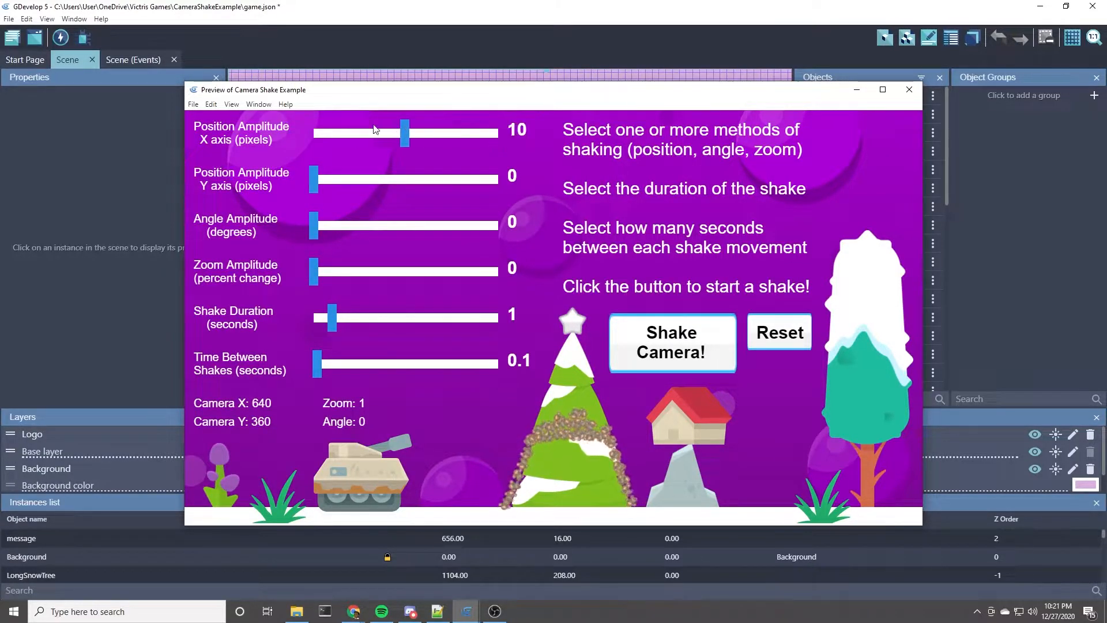
- Zero the horizontal amplitude, set angle amplitude to 2 degrees and fire a rotation-only shake
drag(405, 133, 313, 133)
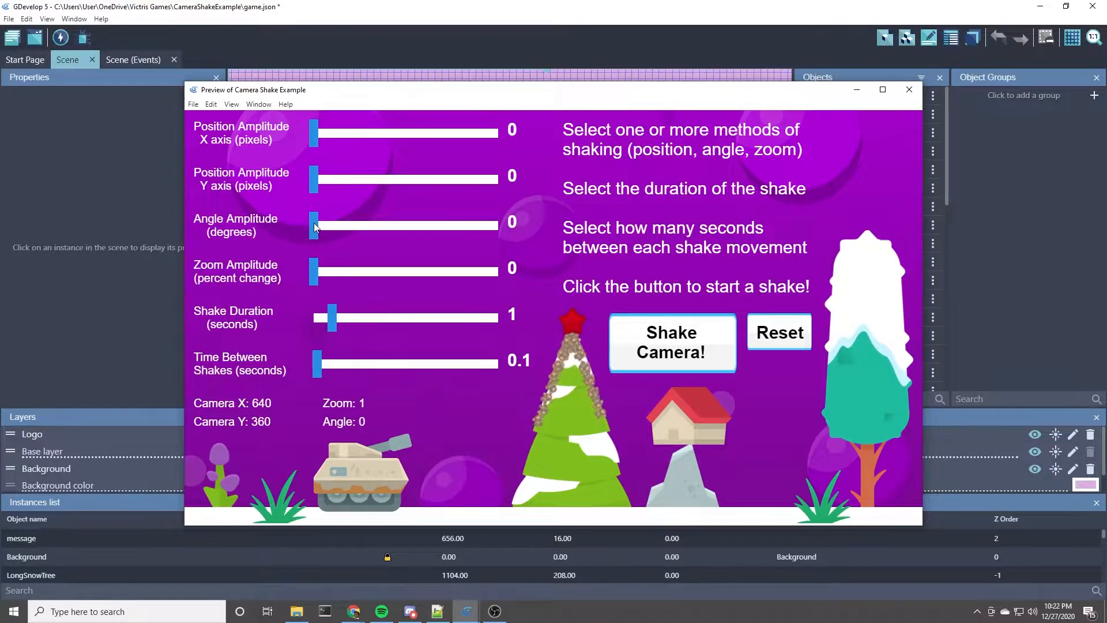
drag(313, 225, 323, 225)
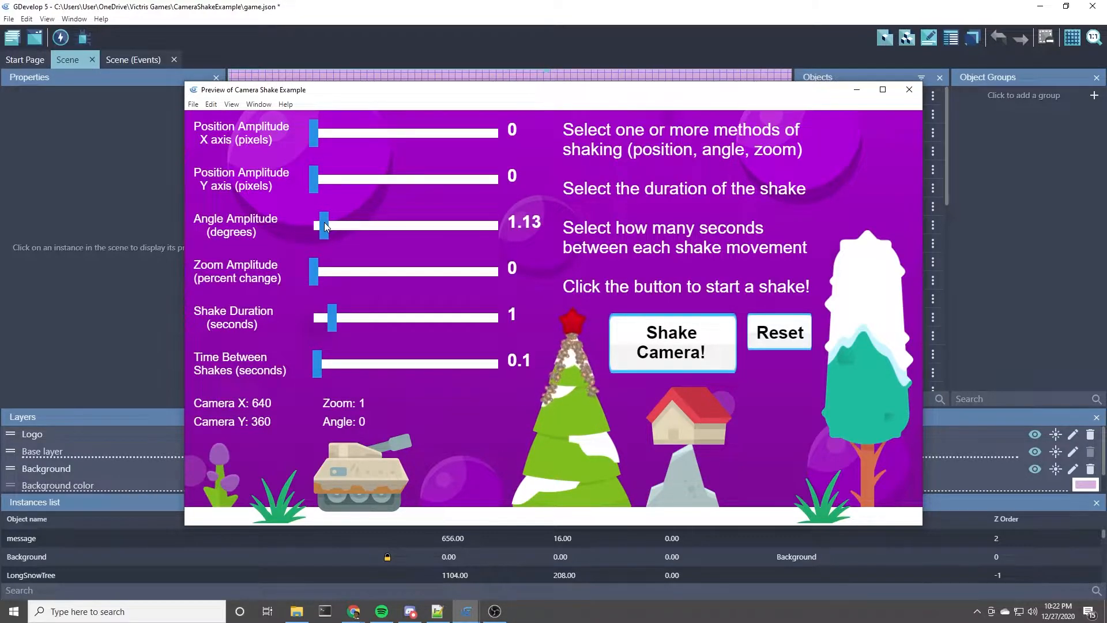
drag(324, 225, 332, 225)
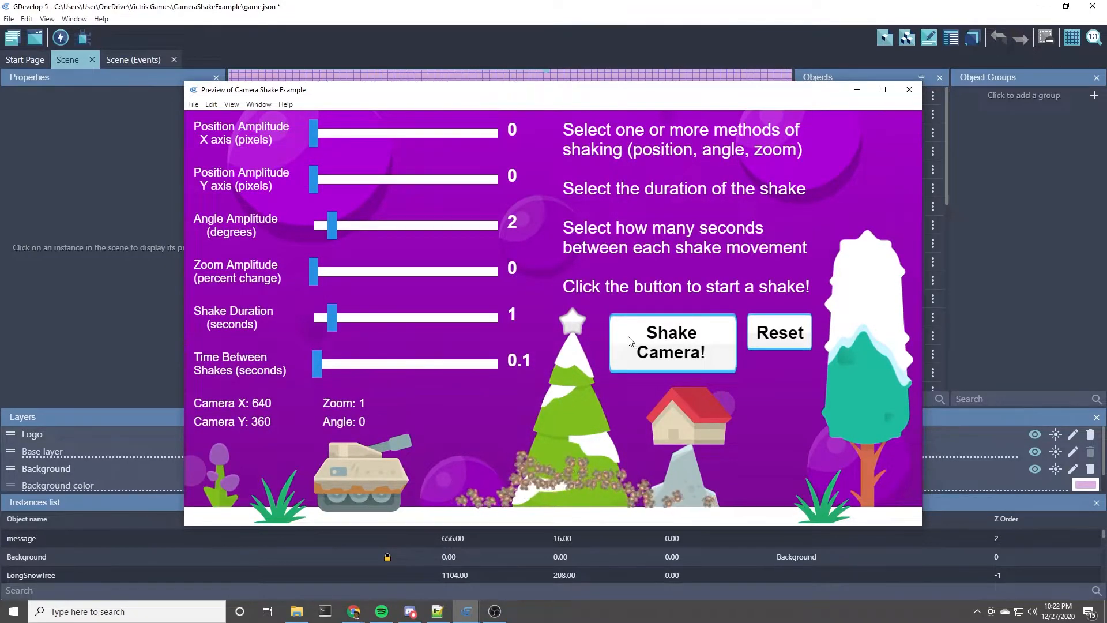
click(671, 343)
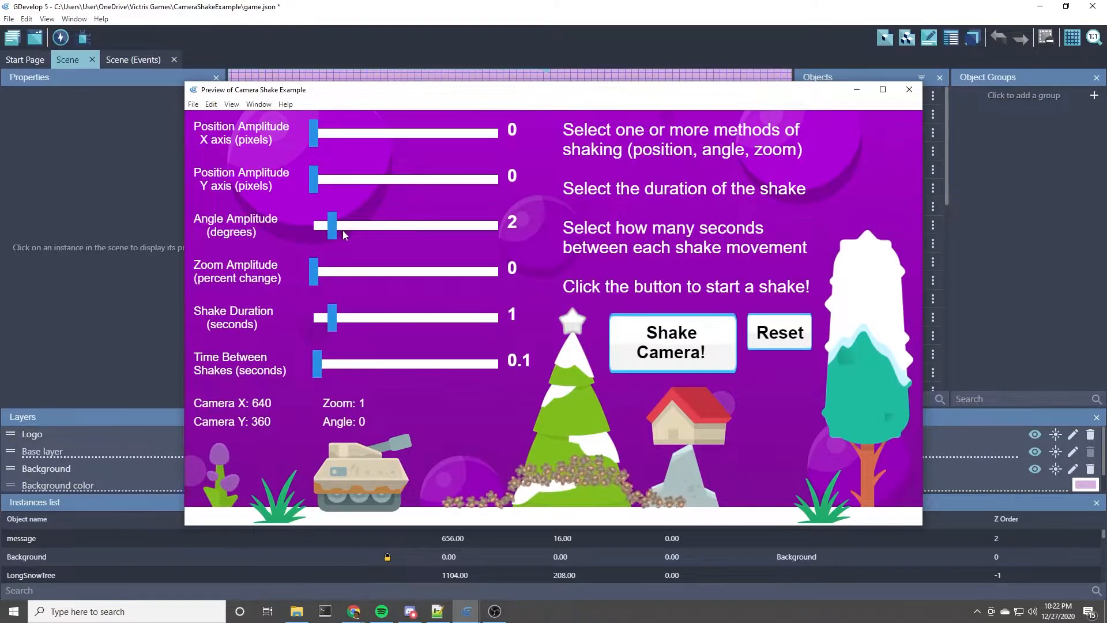
- Reset angle amplitude to 0 and fire several 5-percent zoom-pulse shakes
drag(332, 225, 313, 225)
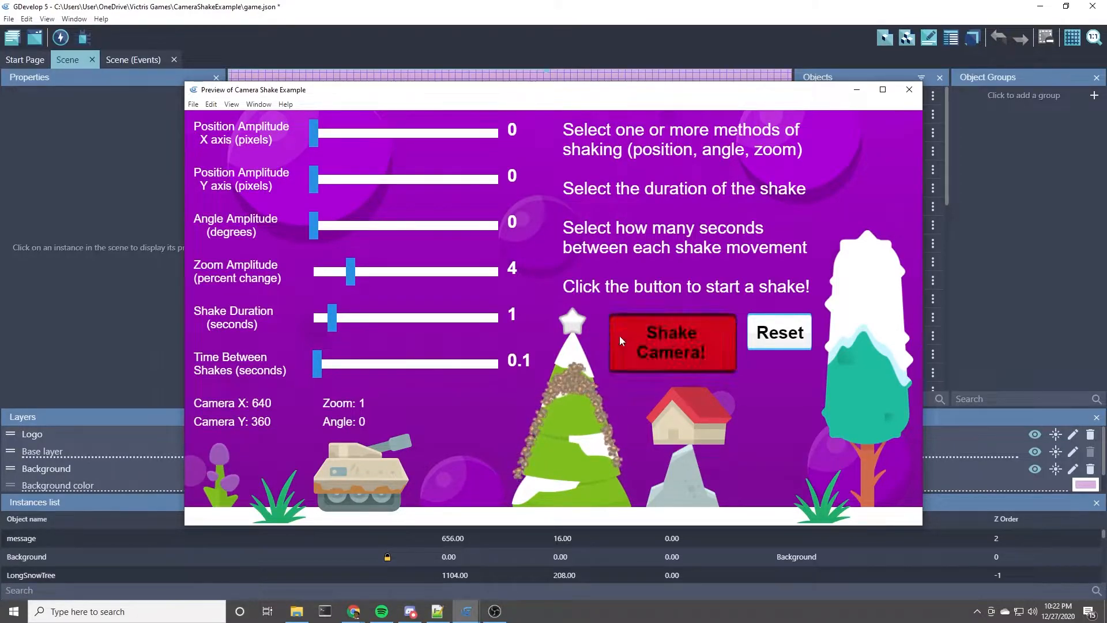
click(671, 342)
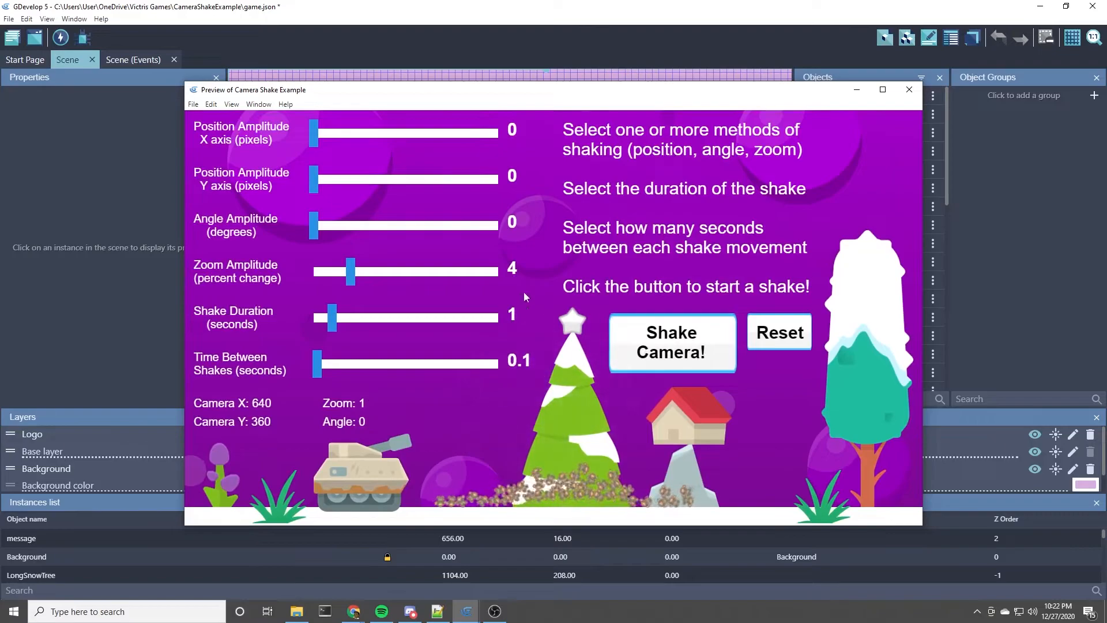
click(670, 343)
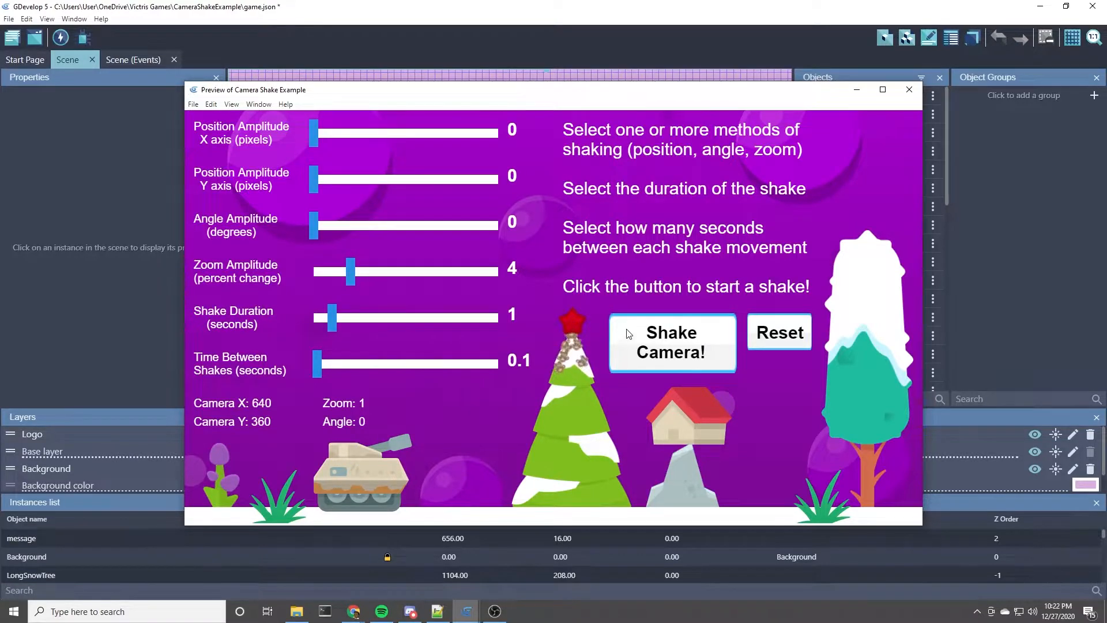
click(670, 342)
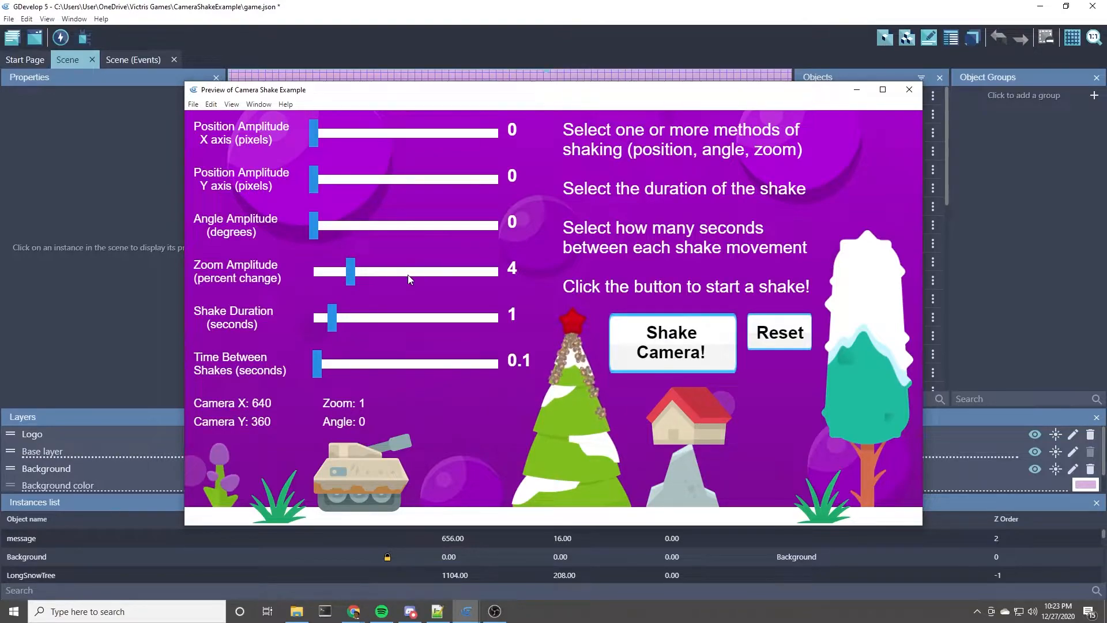
mouse_move(505, 335)
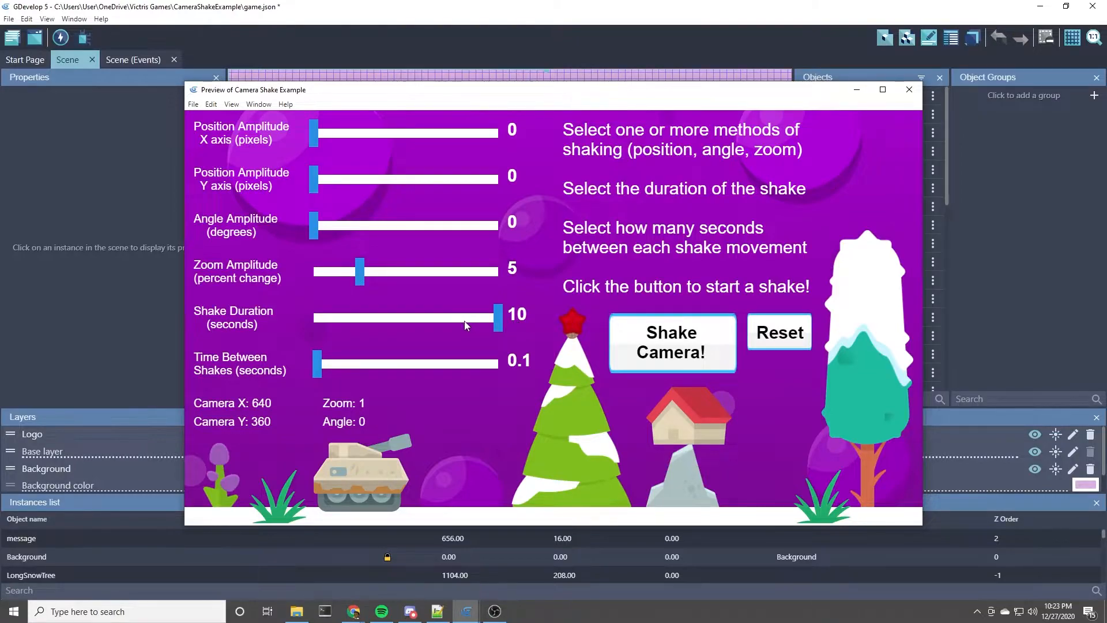
mouse_move(313, 373)
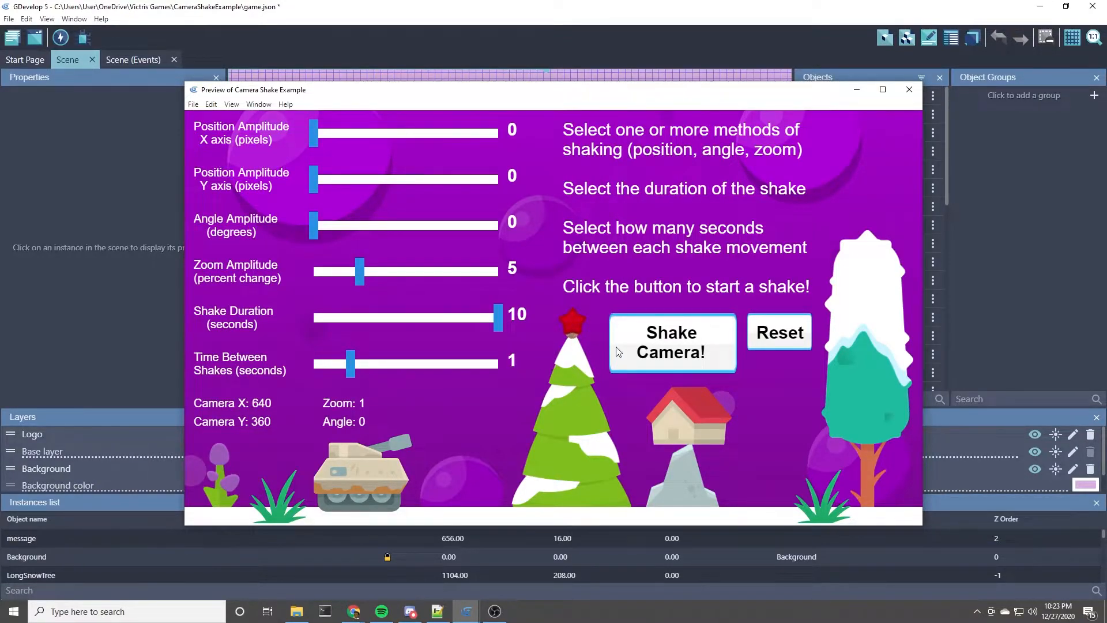
- Run the 10-second zoom pulse shake at 1-second intervals and restart it
click(671, 342)
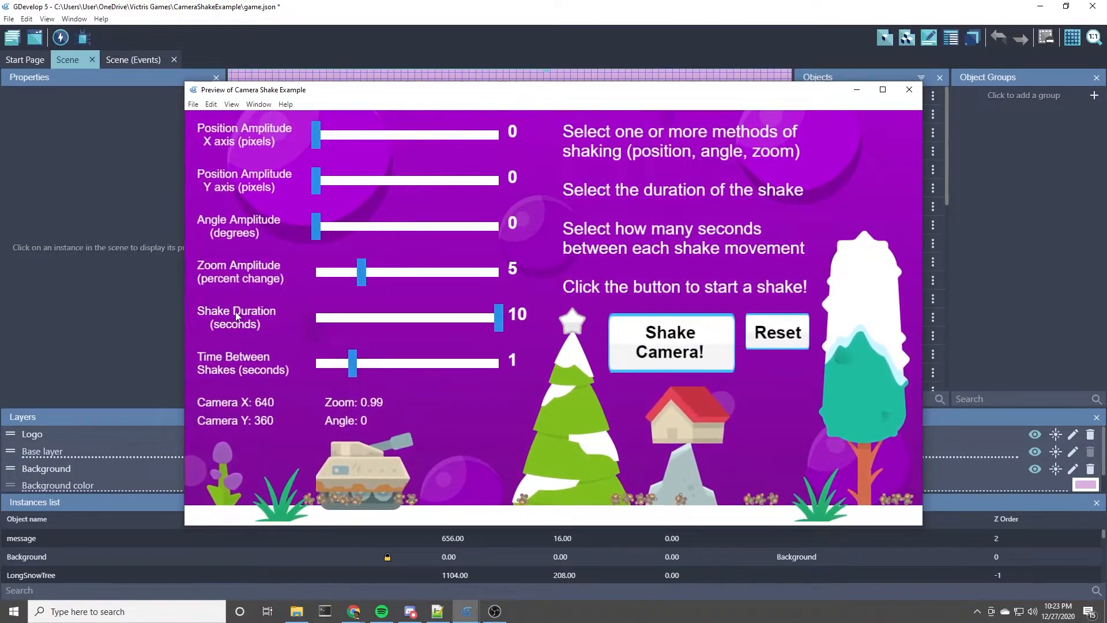
click(776, 332)
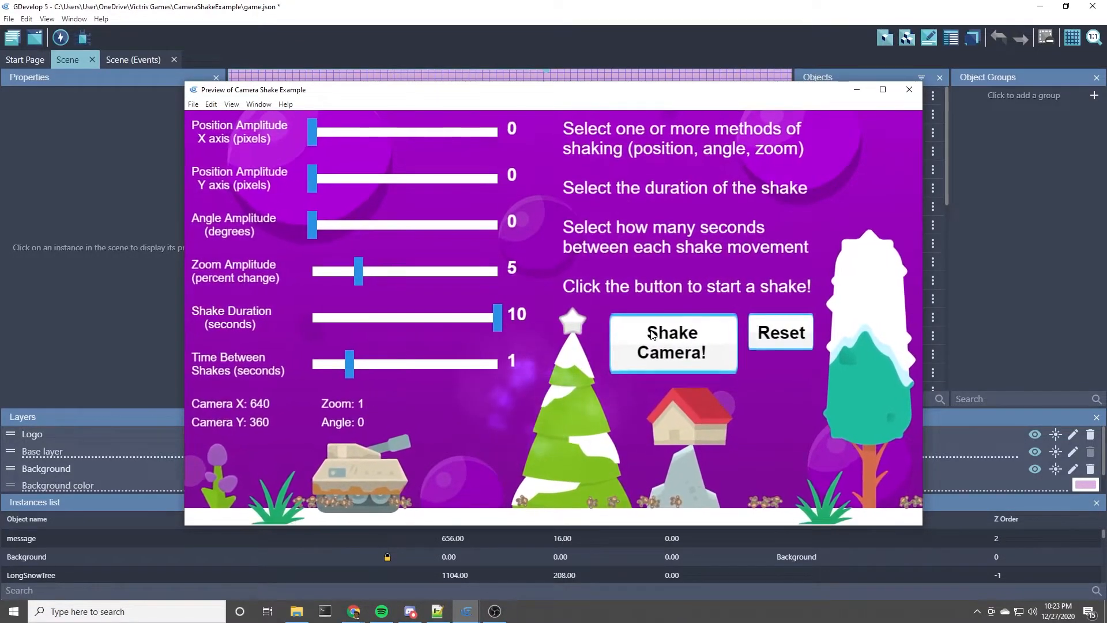
mouse_move(611, 334)
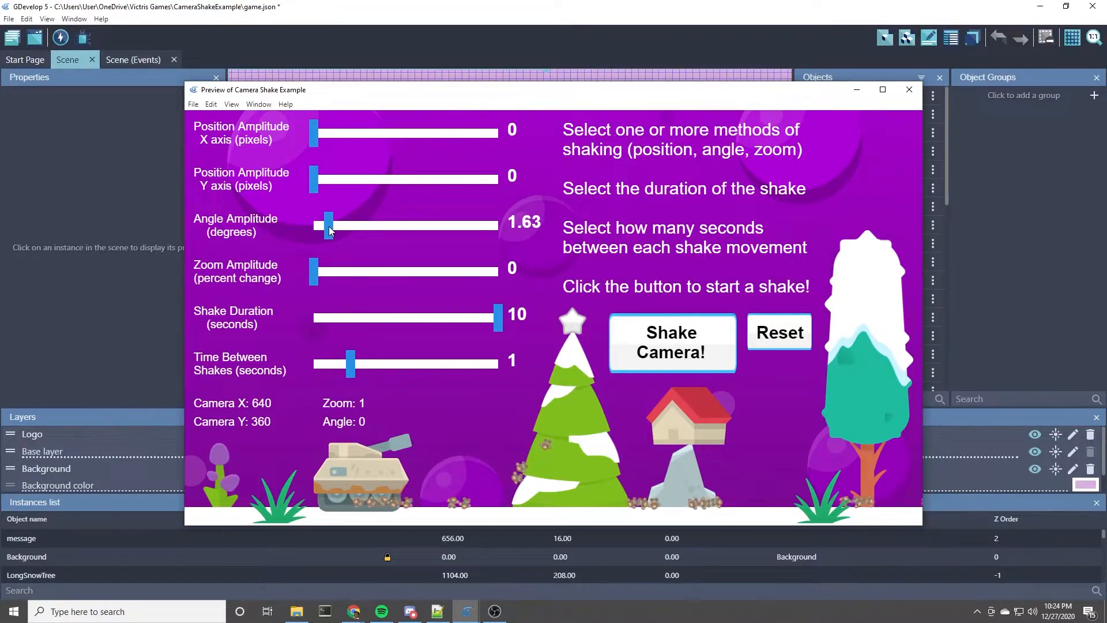
- Nudge angle amplitude up to about 2 degrees and fire the slow boat-like rocking shake
drag(326, 225, 331, 225)
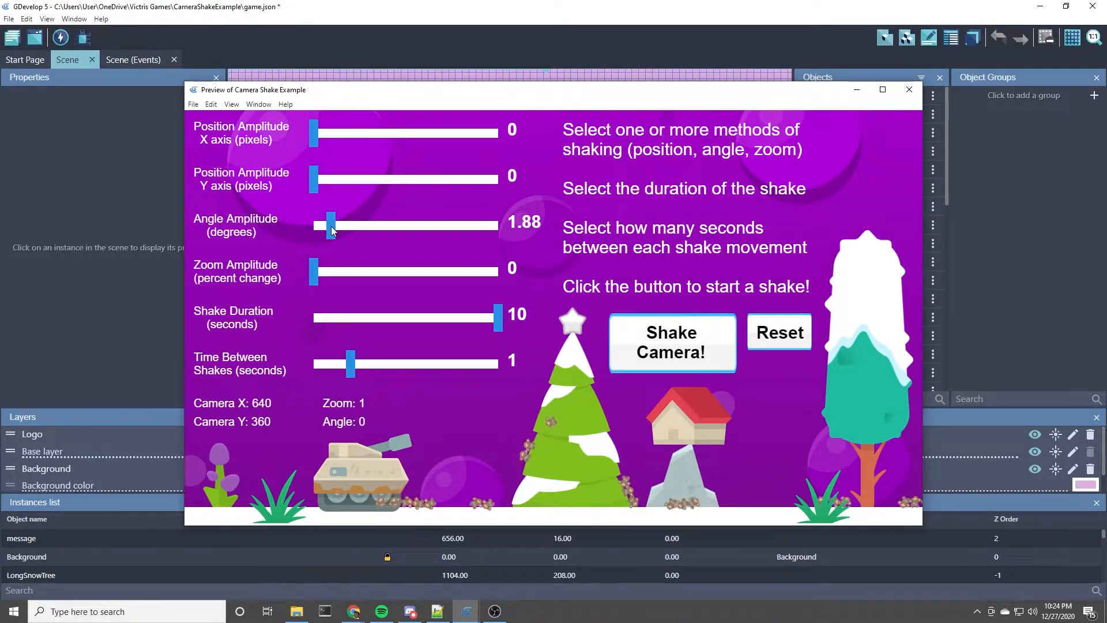
drag(331, 225, 333, 225)
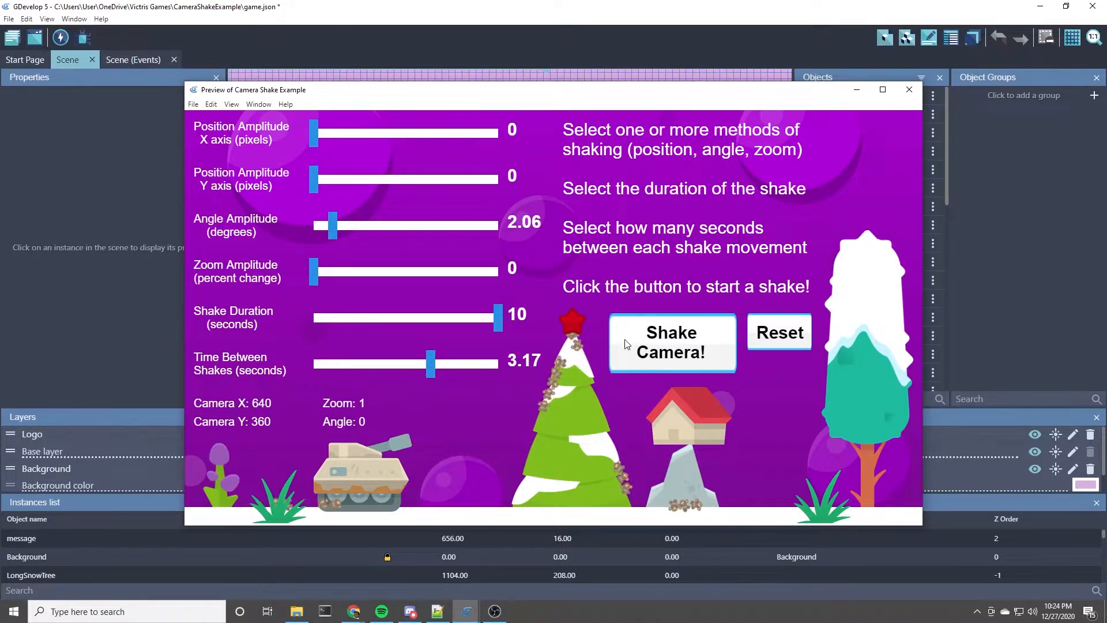
click(670, 343)
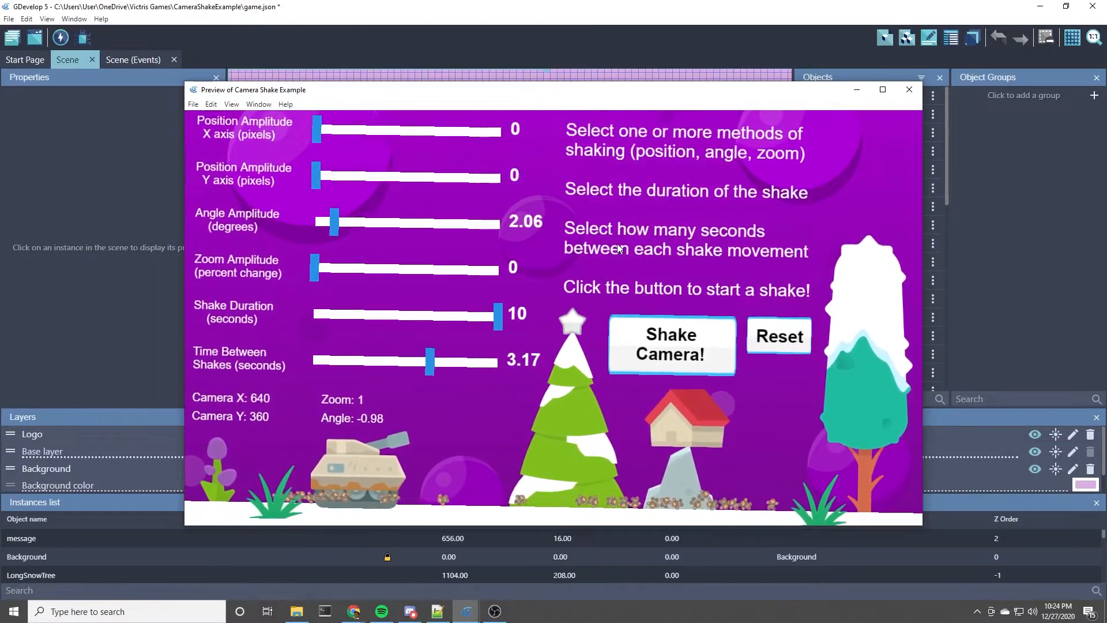
click(669, 345)
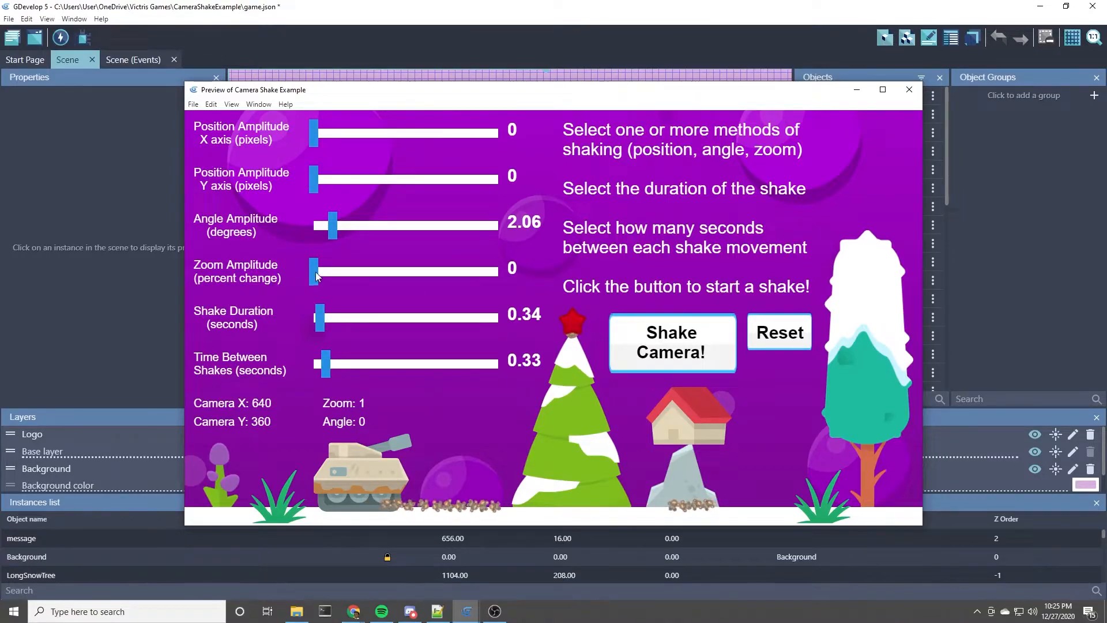
- Fire the quick 0.34-second tilting jolt, then set sideways shake amplitude to 11 pixels
click(671, 343)
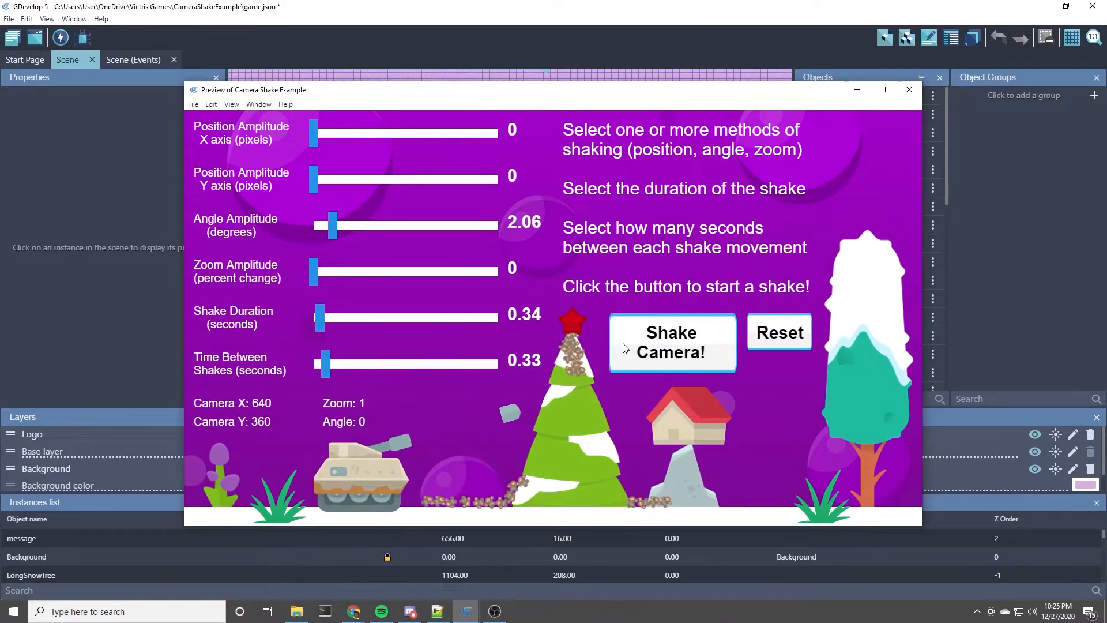
click(671, 343)
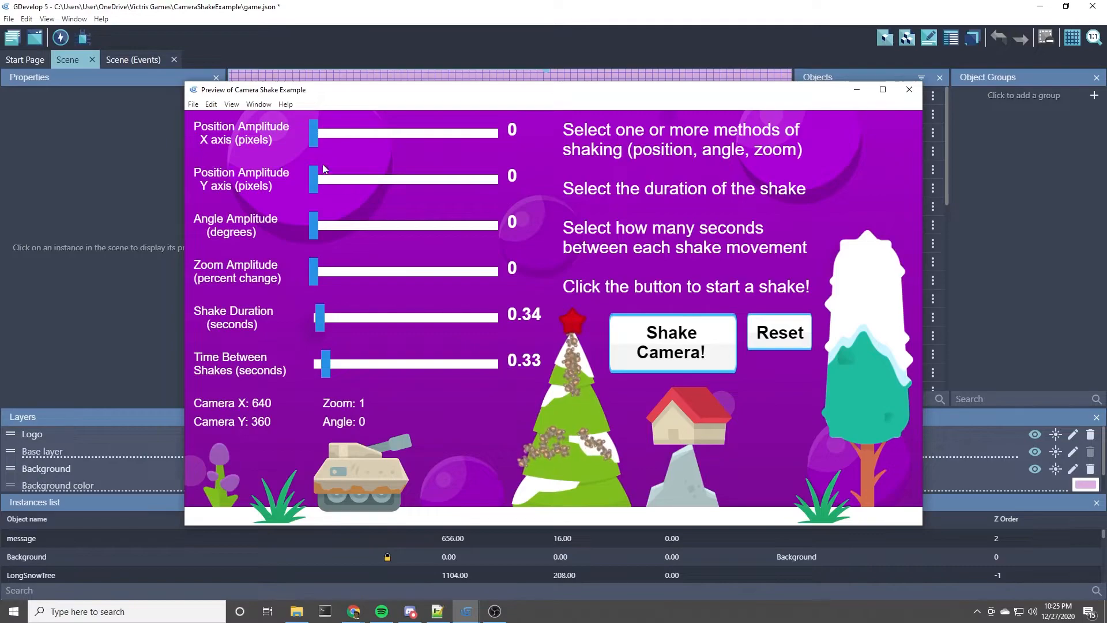
drag(314, 132, 415, 133)
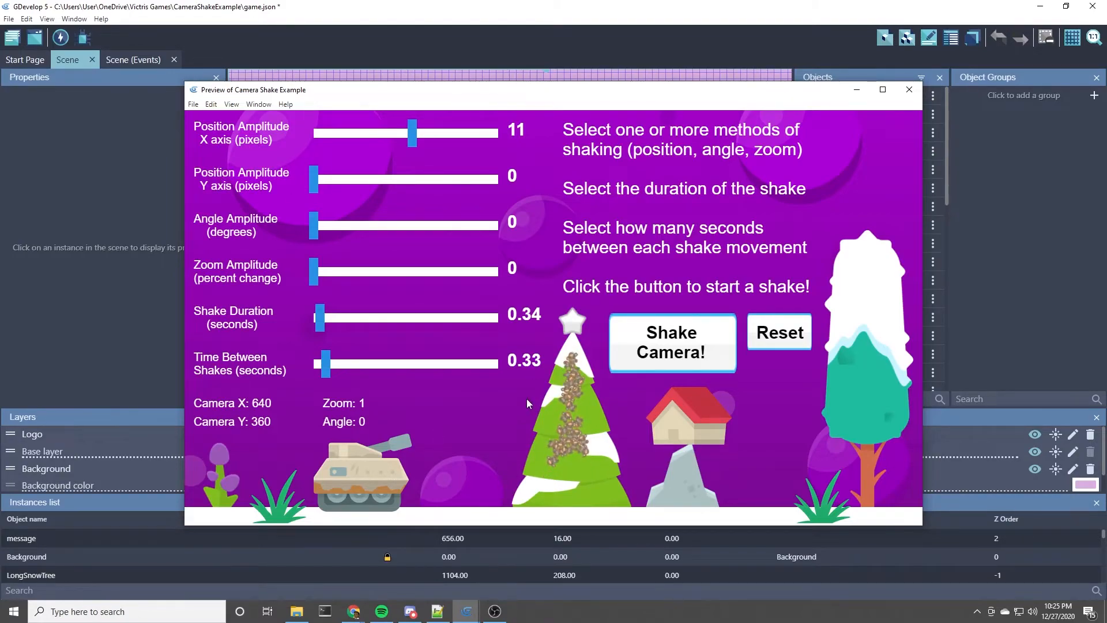
- Fire three quick 11-pixel sideways camera jolts in a row
click(671, 343)
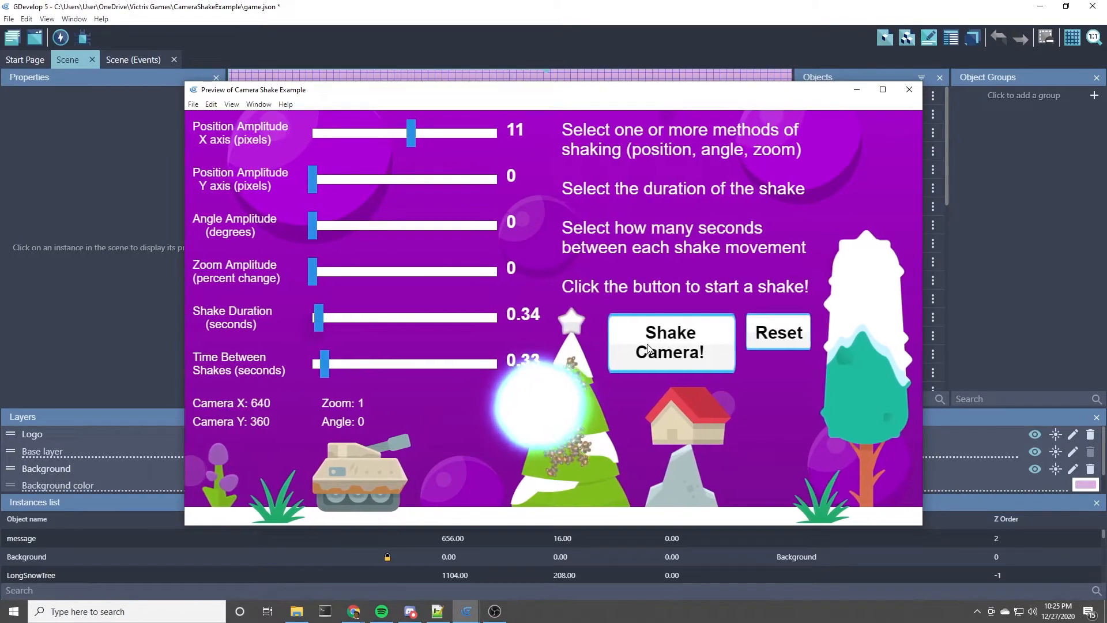
click(670, 341)
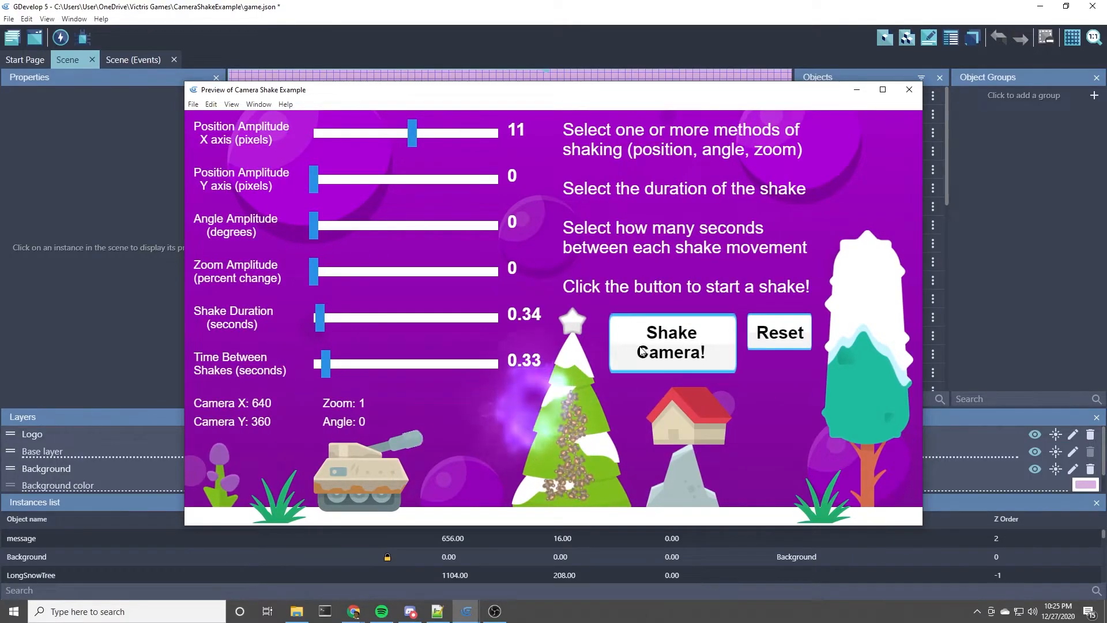
click(671, 341)
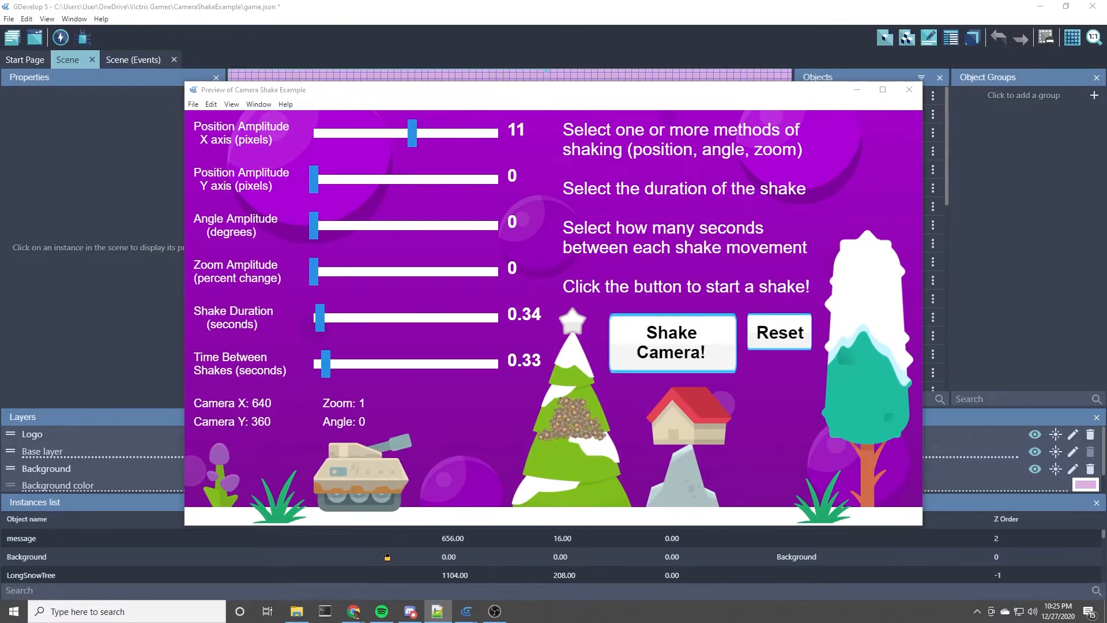
mouse_move(832, 332)
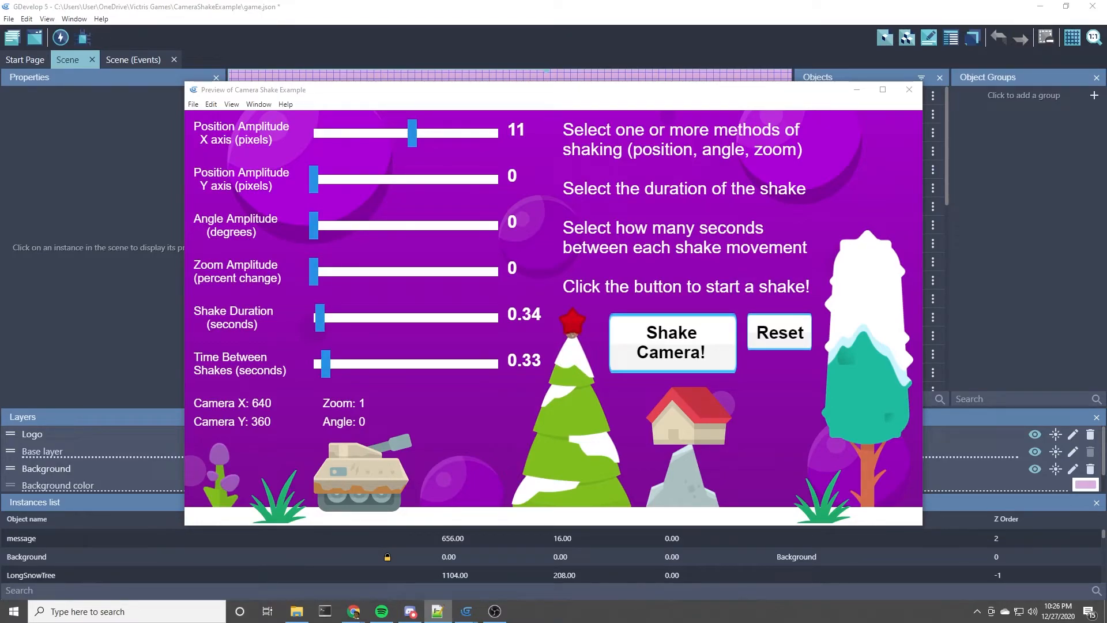
mouse_move(613, 403)
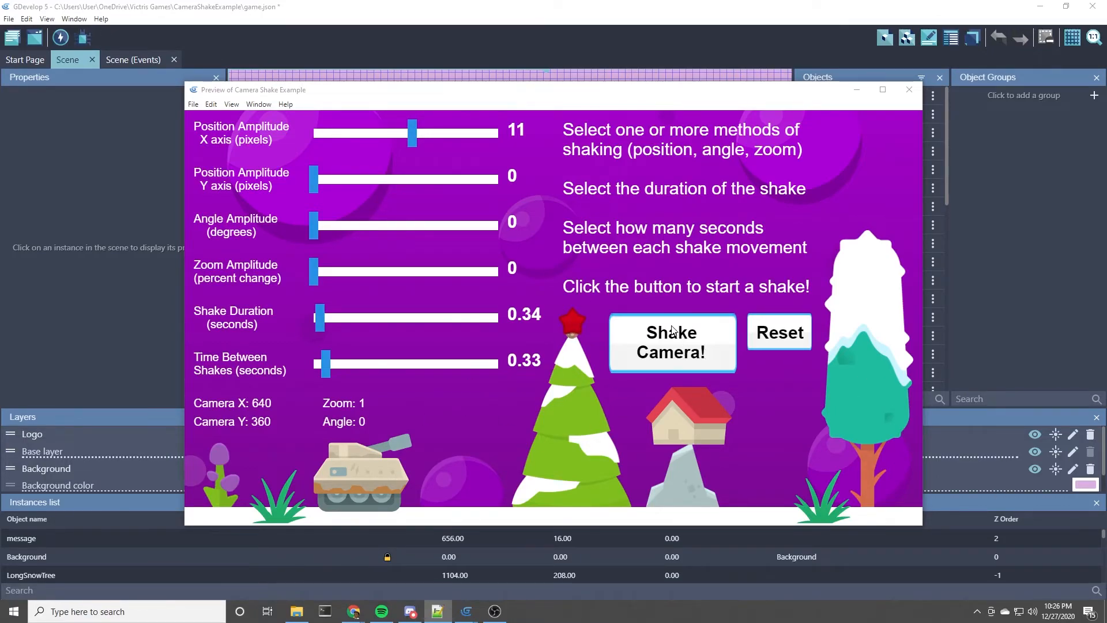
mouse_move(618, 430)
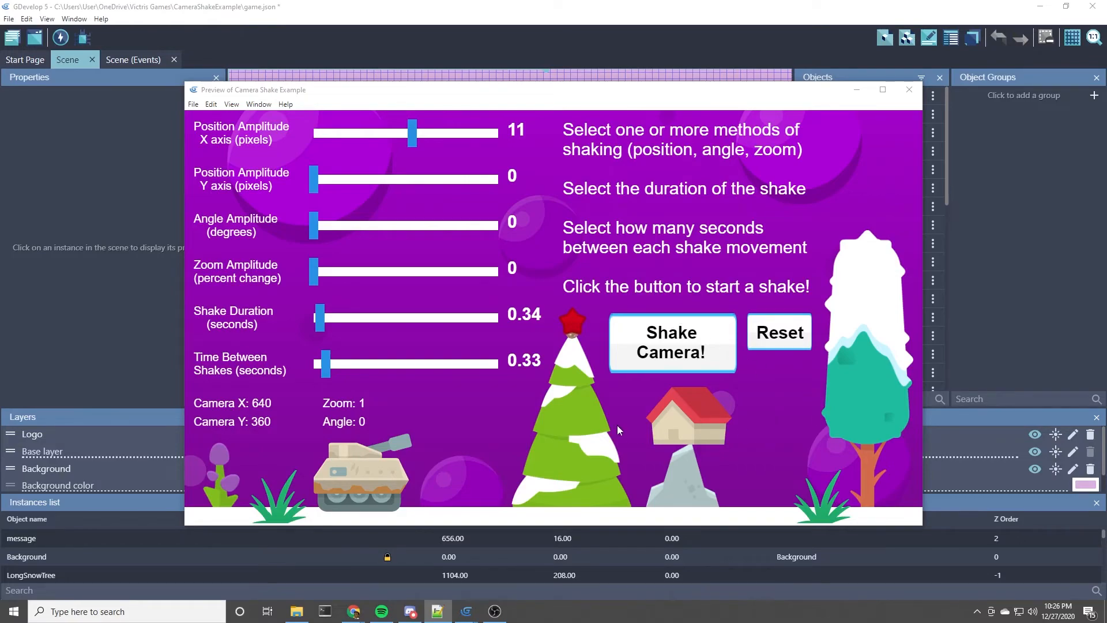
mouse_move(623, 331)
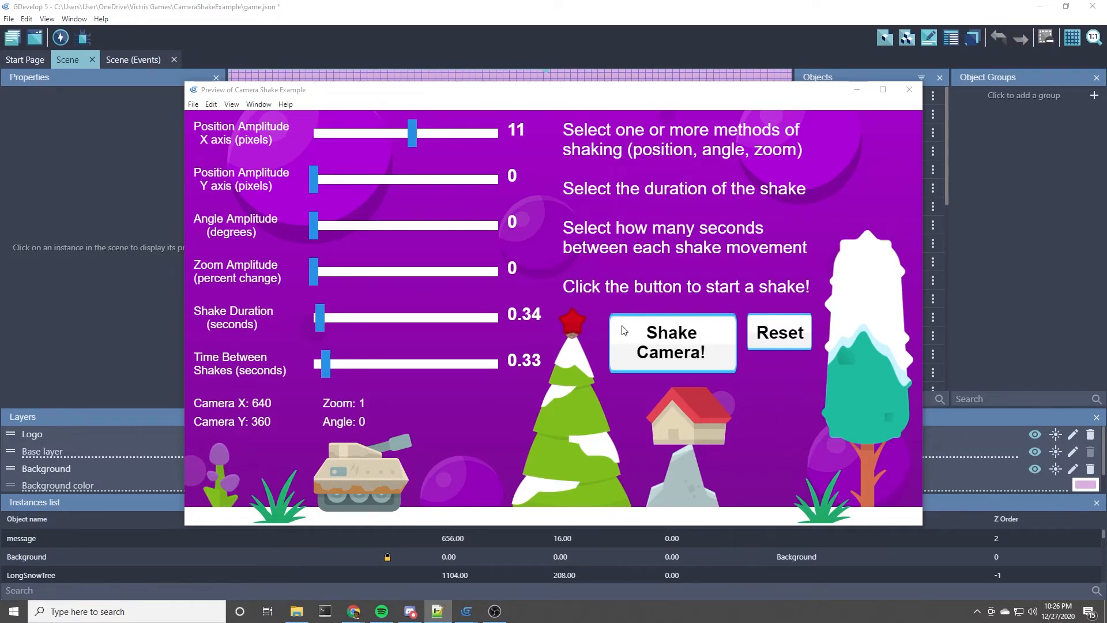
mouse_move(529, 297)
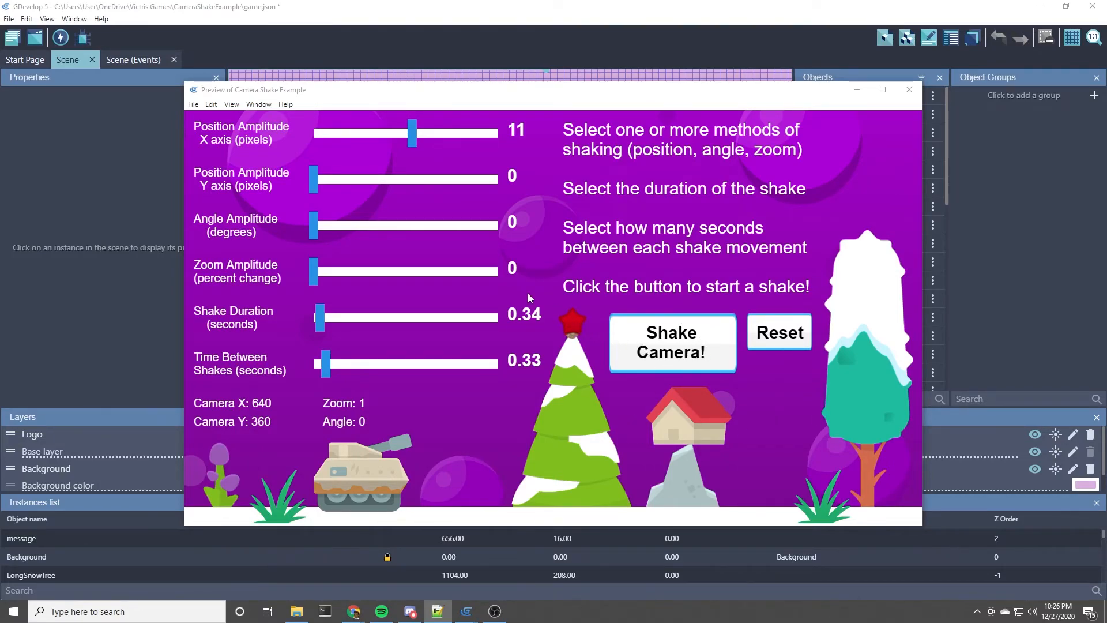
mouse_move(521, 321)
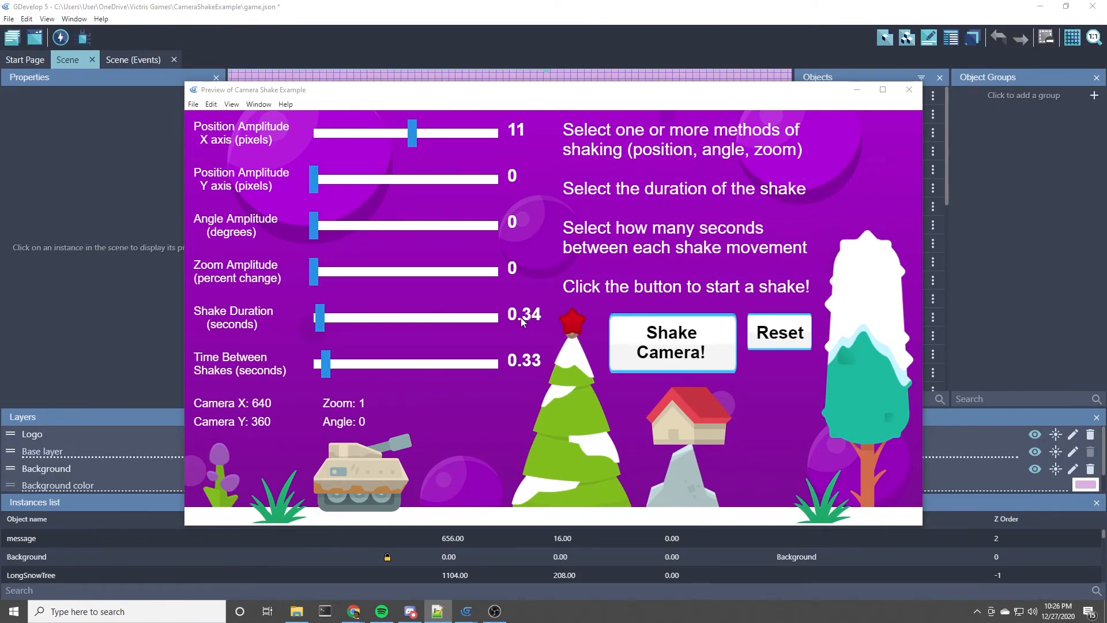
mouse_move(1002, 439)
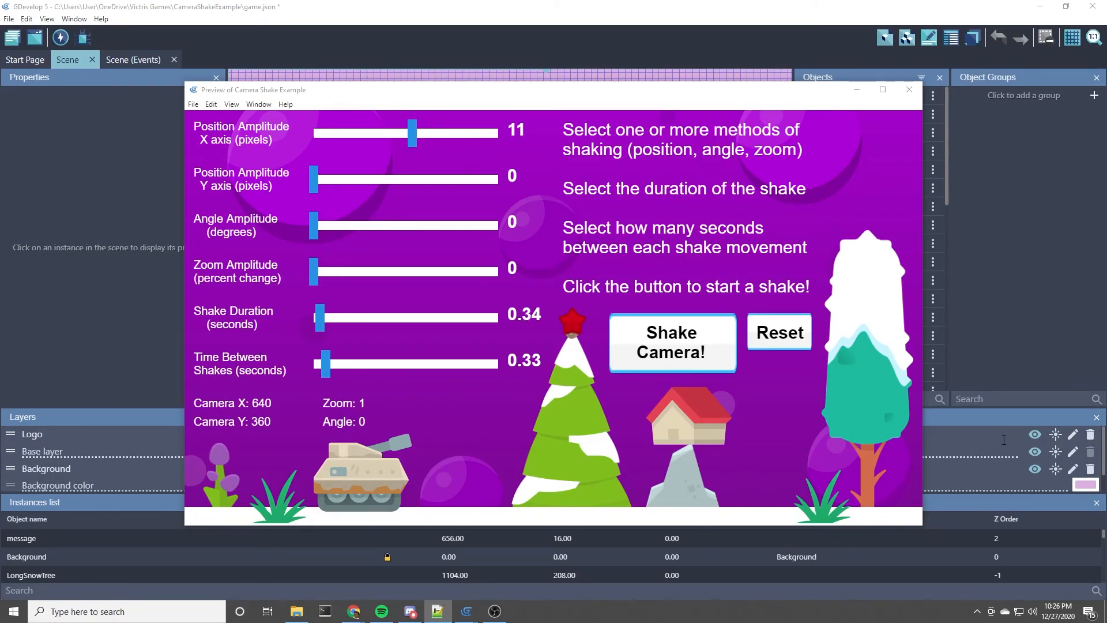